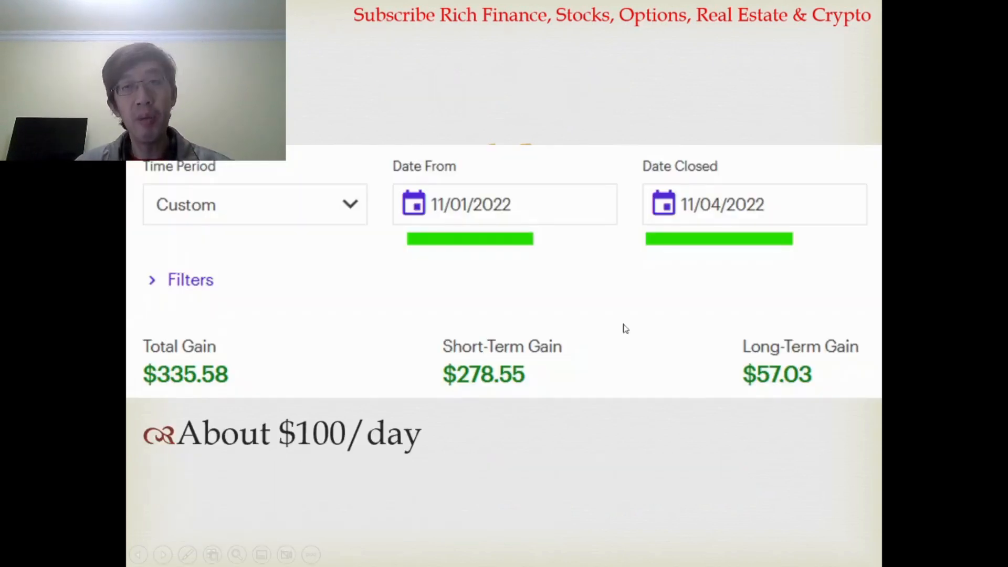
mouse_move(728, 255)
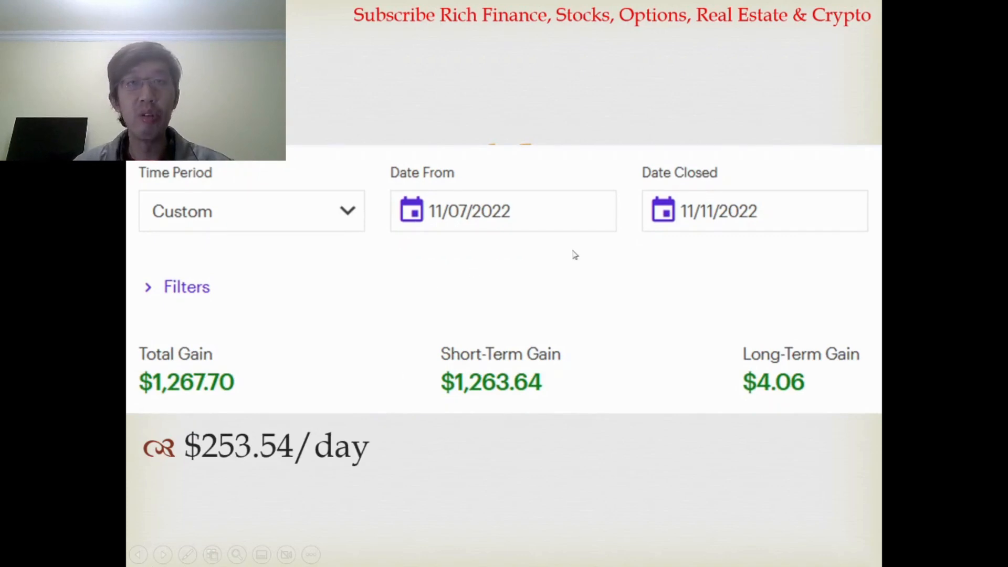
mouse_move(151, 408)
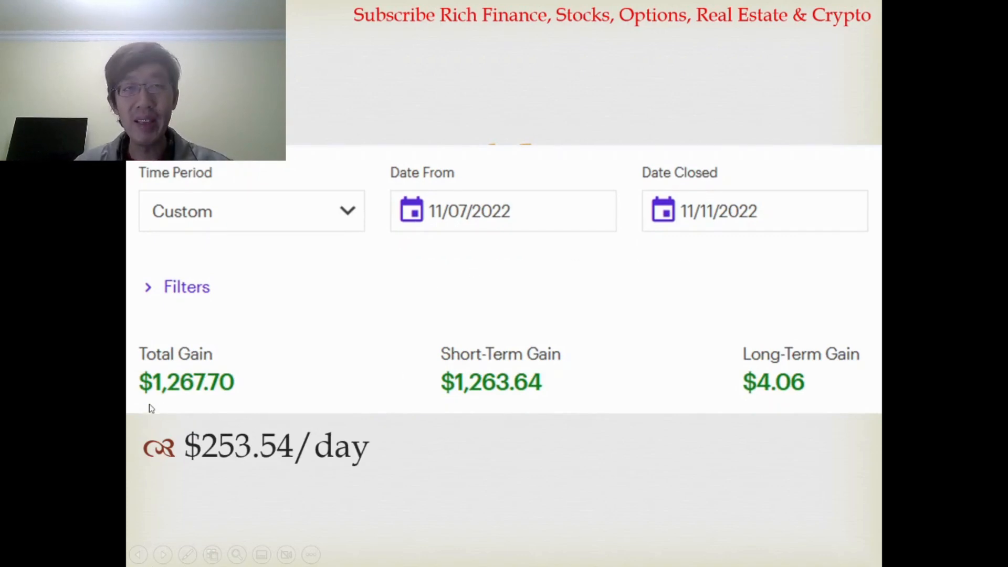
mouse_move(196, 406)
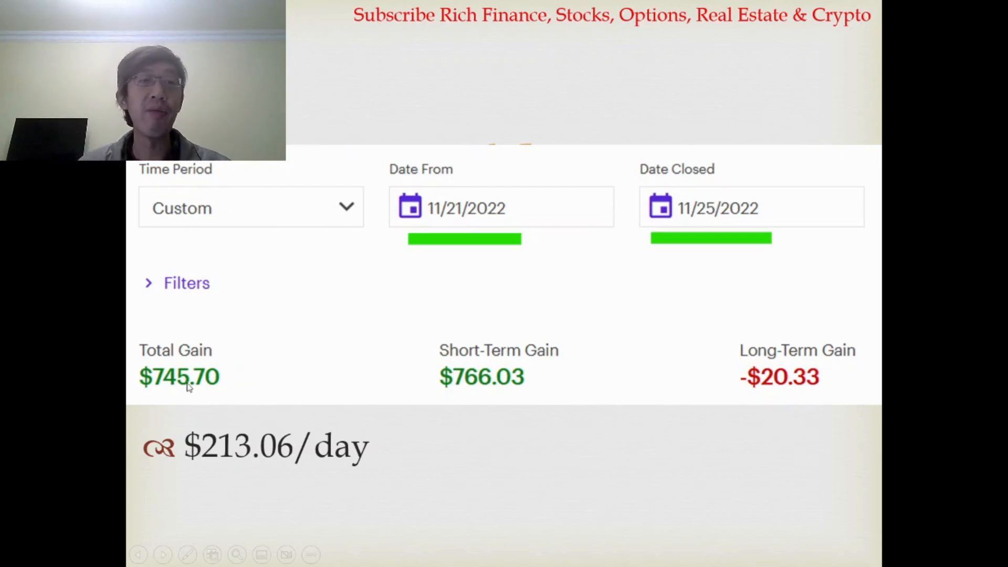
mouse_move(221, 391)
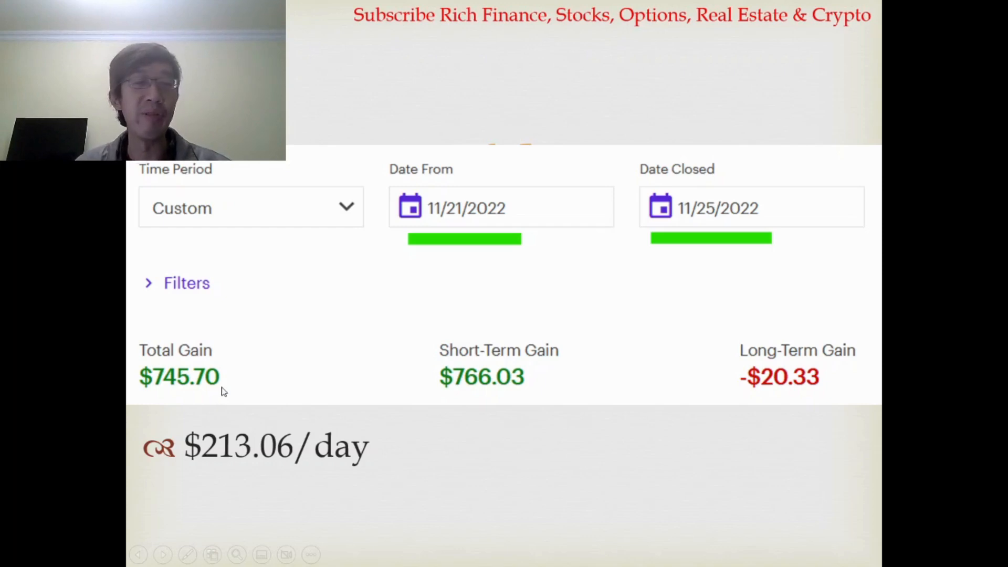
mouse_move(234, 454)
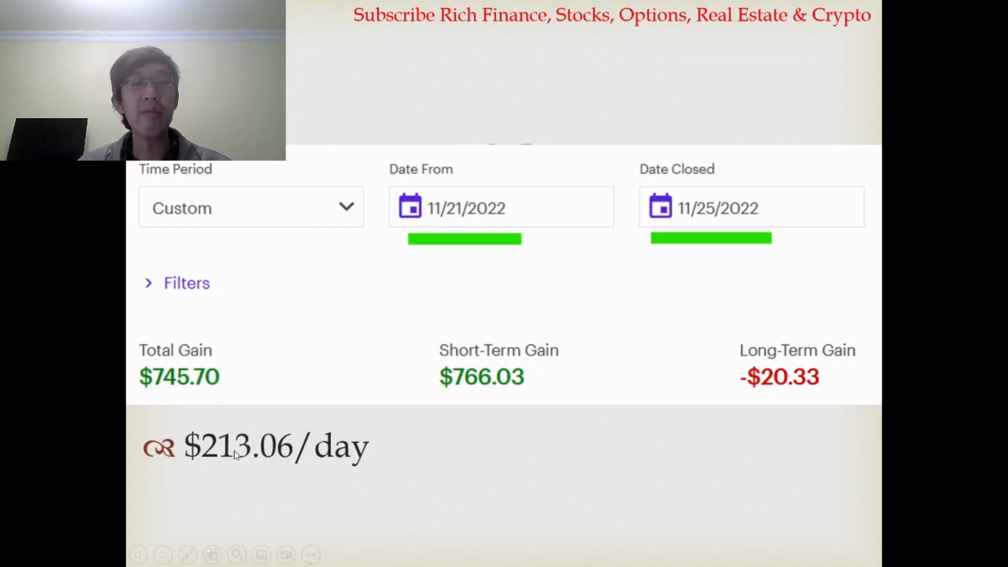
mouse_move(231, 478)
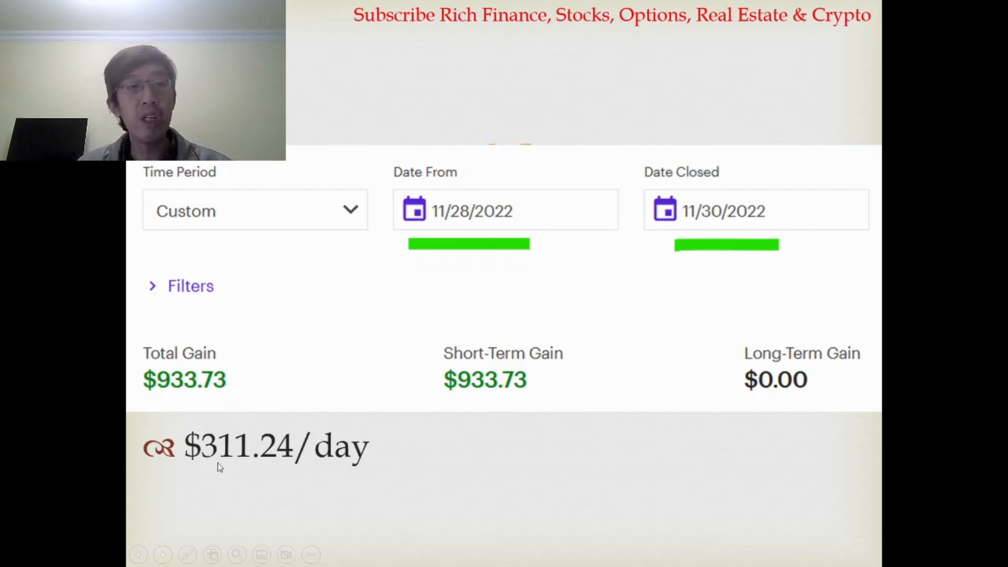
mouse_move(393, 424)
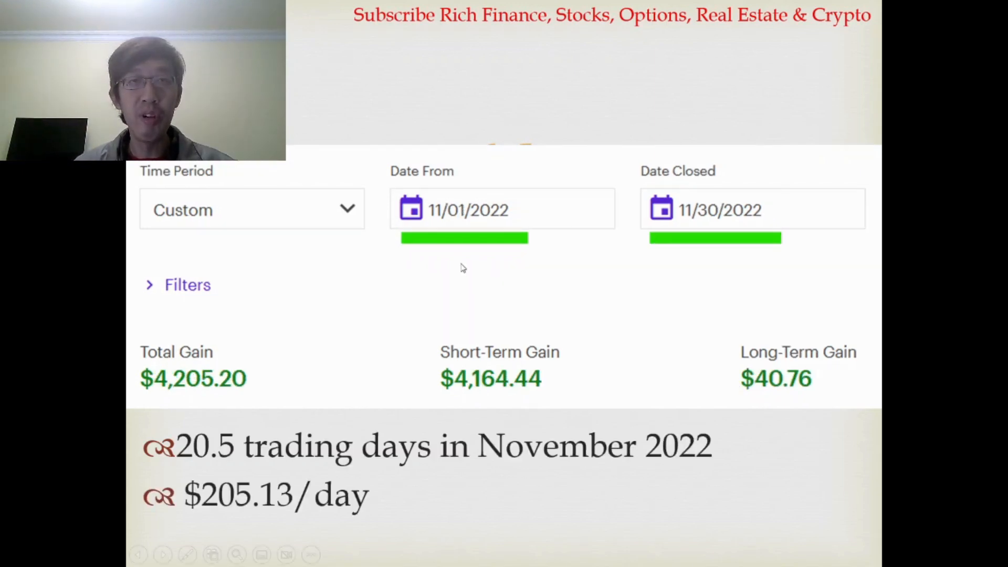
mouse_move(754, 260)
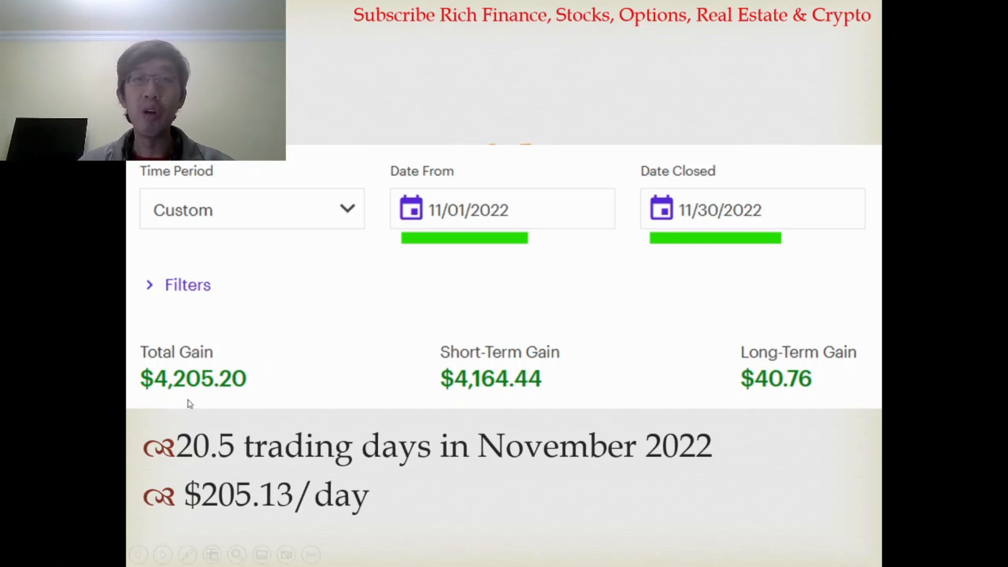
mouse_move(262, 399)
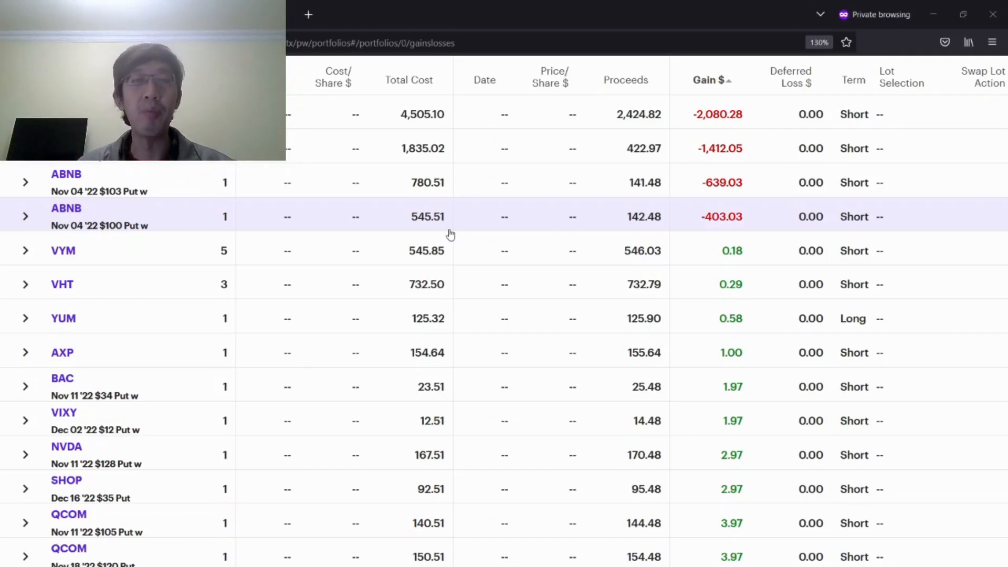
mouse_move(443, 222)
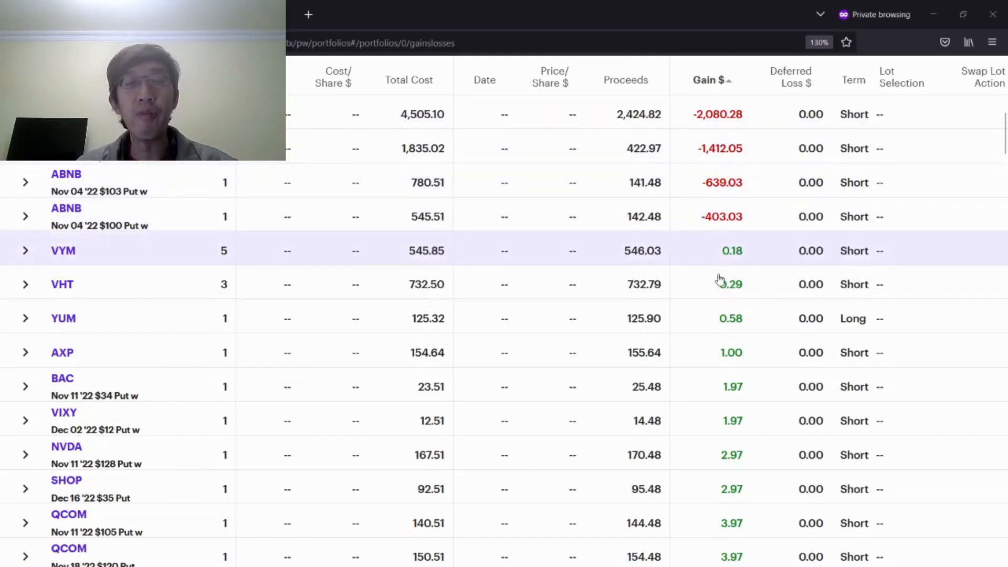
mouse_move(720, 284)
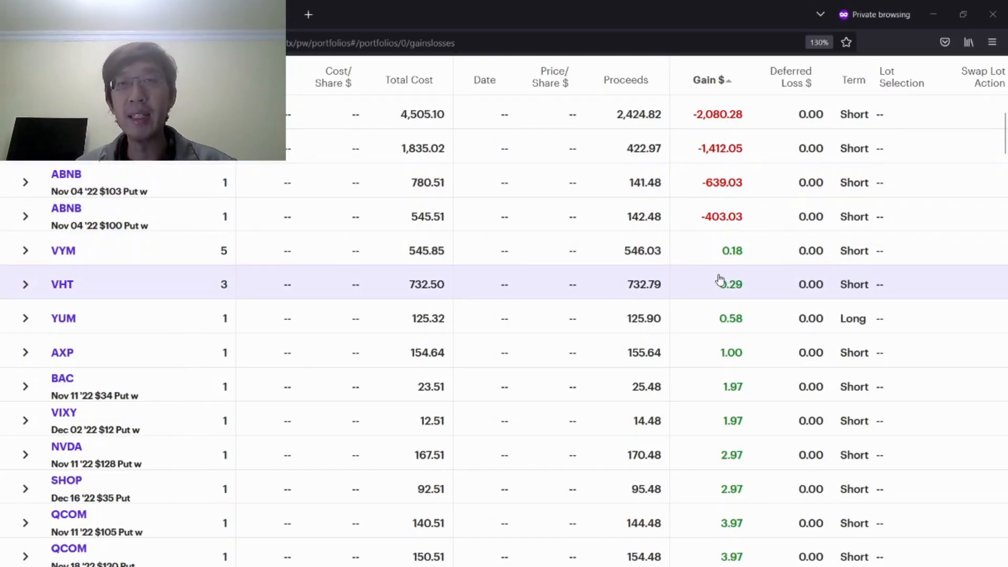
Scroll the Gains & Losses table down to the $4,205.20 Total row past the SPXL and AVGO winners
scroll(down, 3)
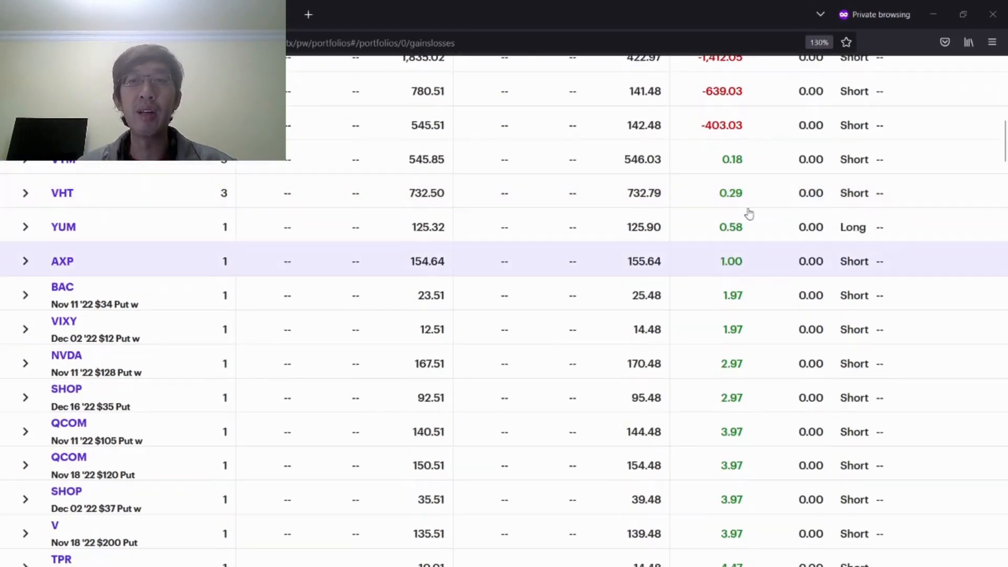
scroll(down, 3)
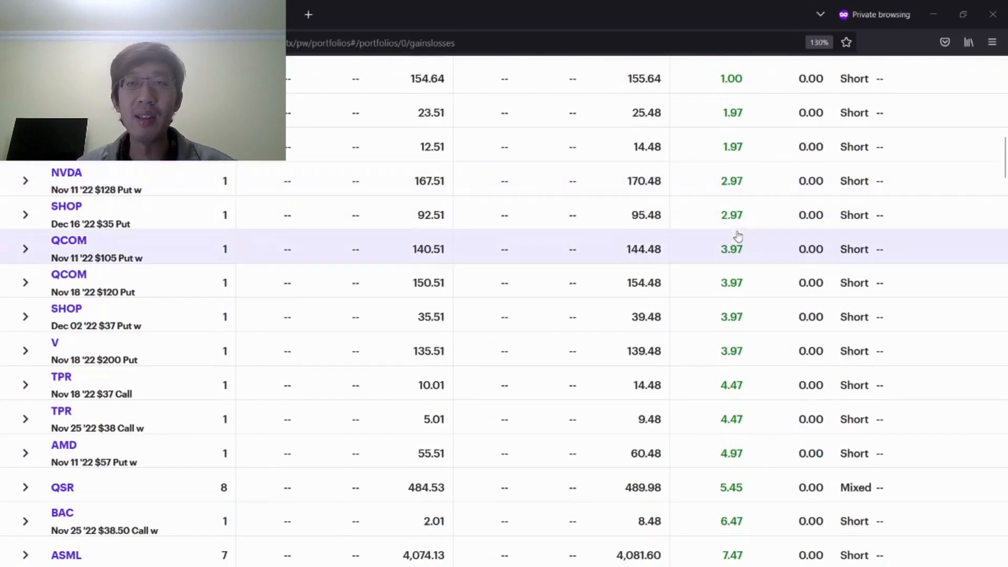
scroll(down, 3)
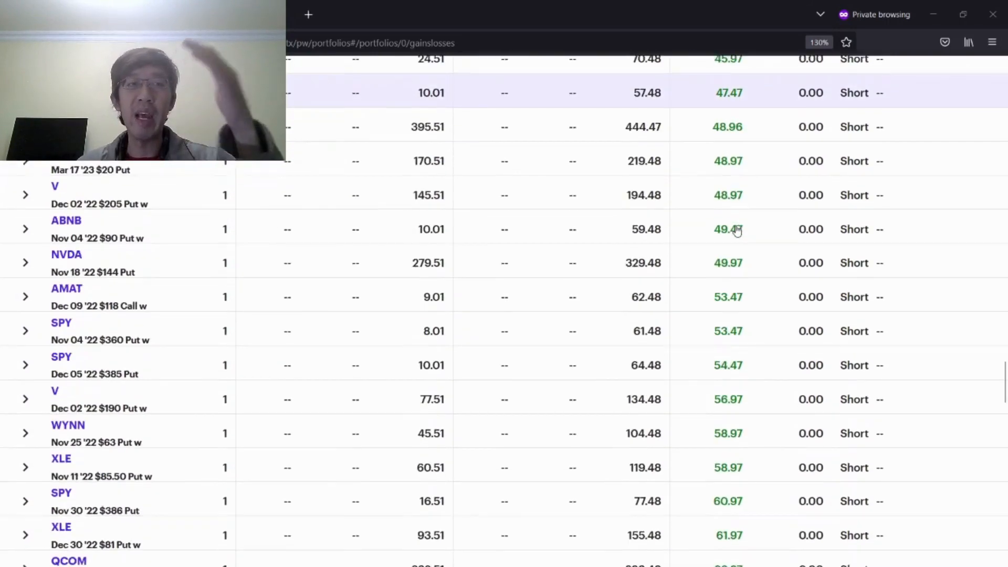
scroll(down, 3)
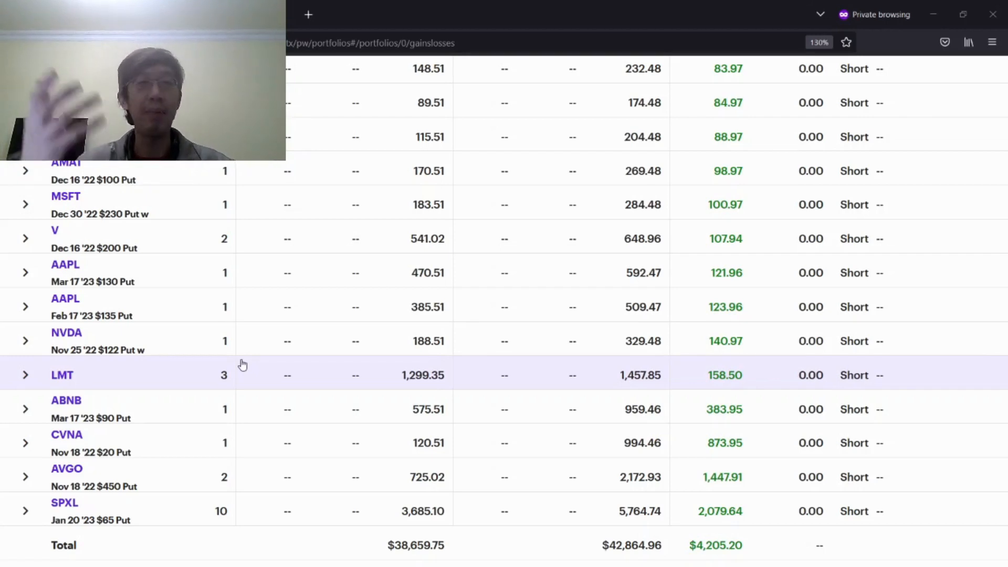
mouse_move(780, 546)
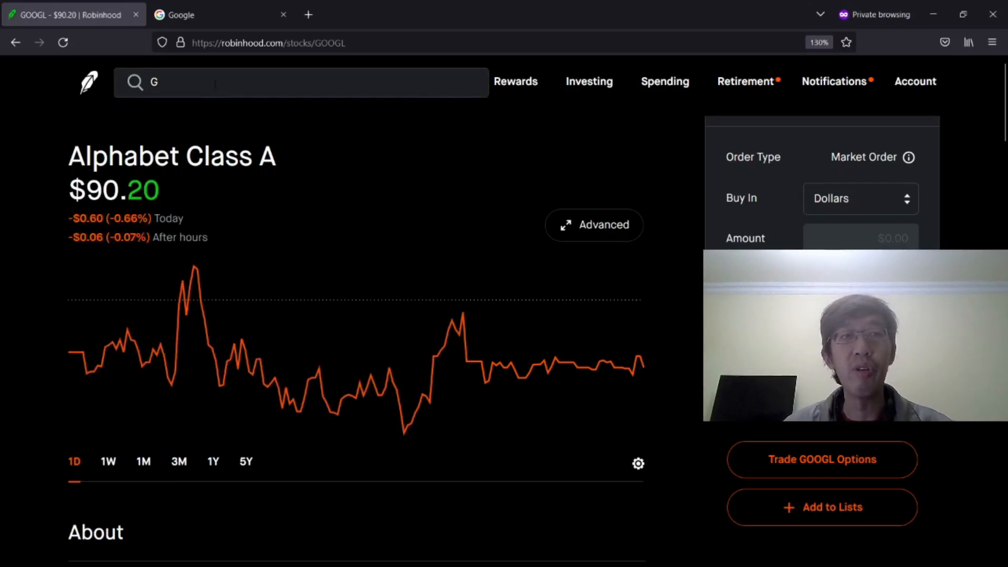
Search GOOGL and land on the Alphabet Class A stock page at $90.20
text(OOGL)
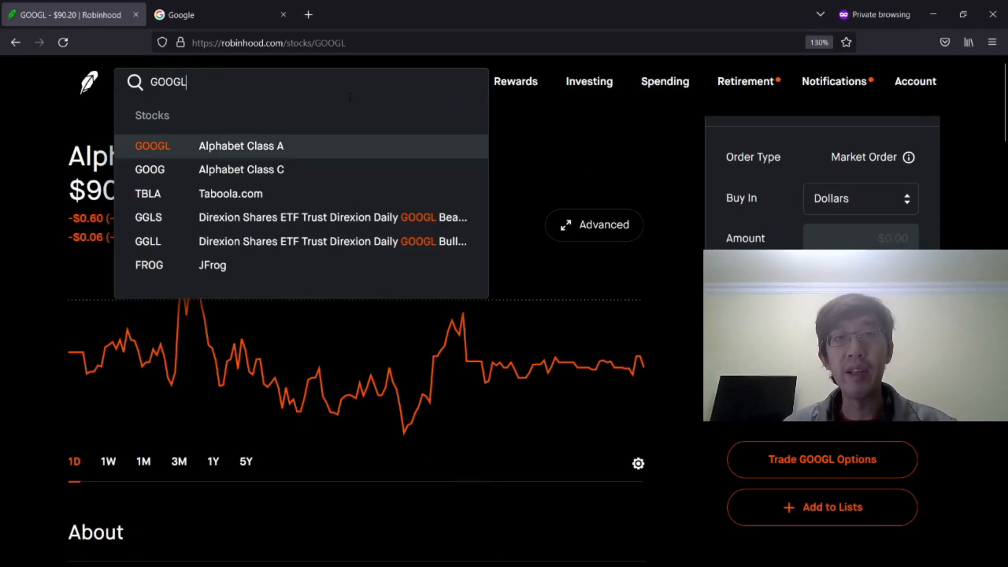
mouse_move(290, 179)
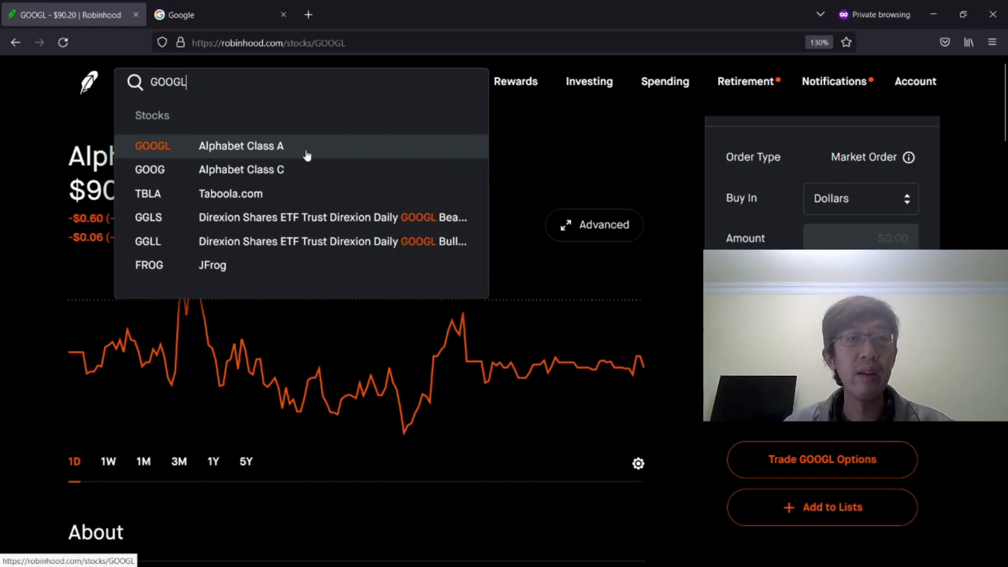
mouse_move(654, 133)
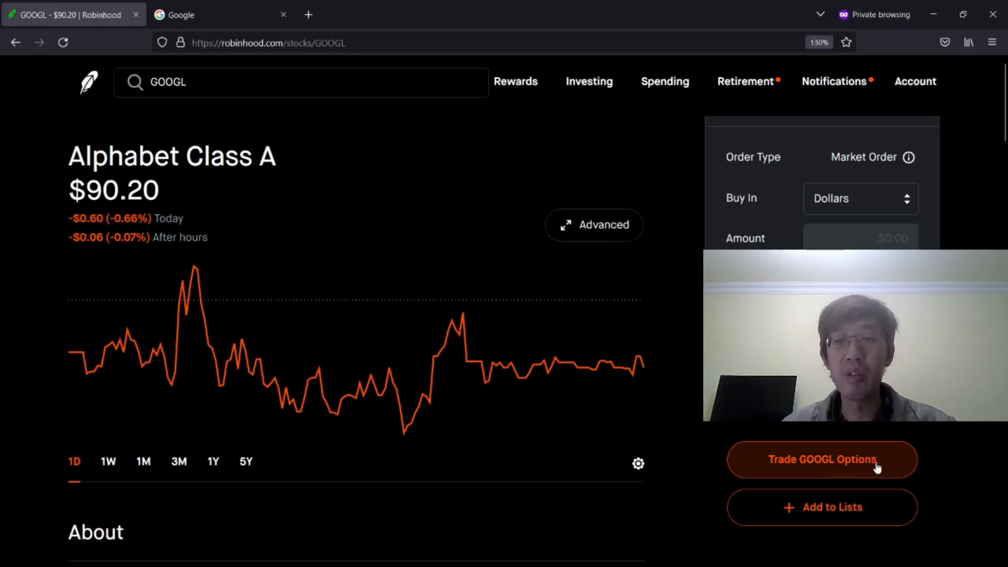
Open Trade GOOGL Options with Buy/Call for December 23 and scroll to the $90 strike
click(821, 459)
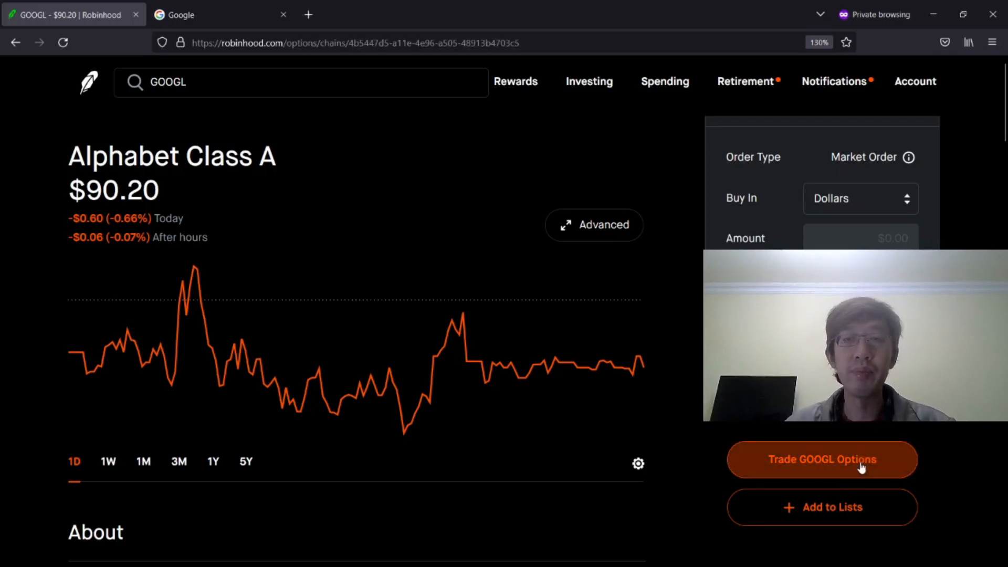
click(821, 459)
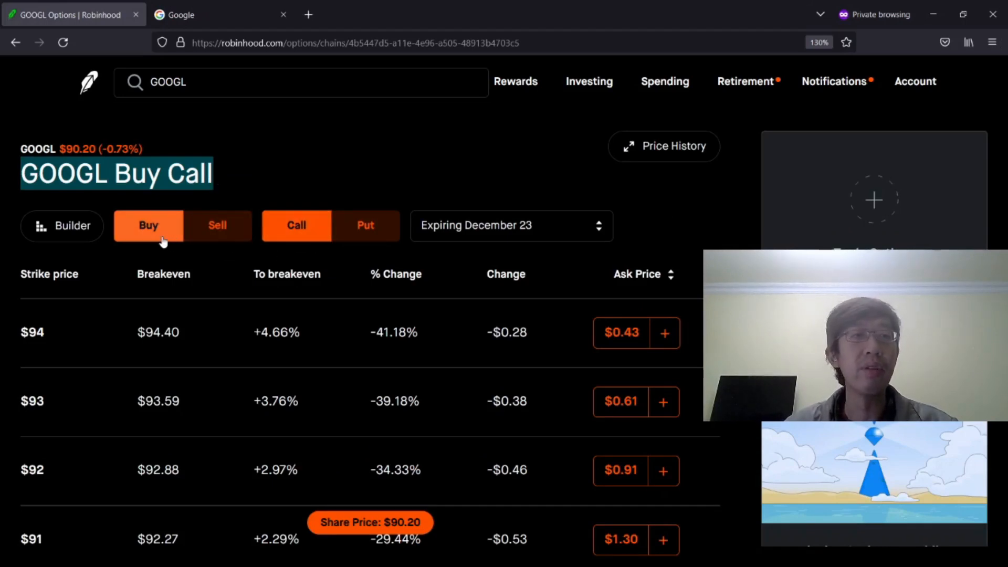
scroll(down, 3)
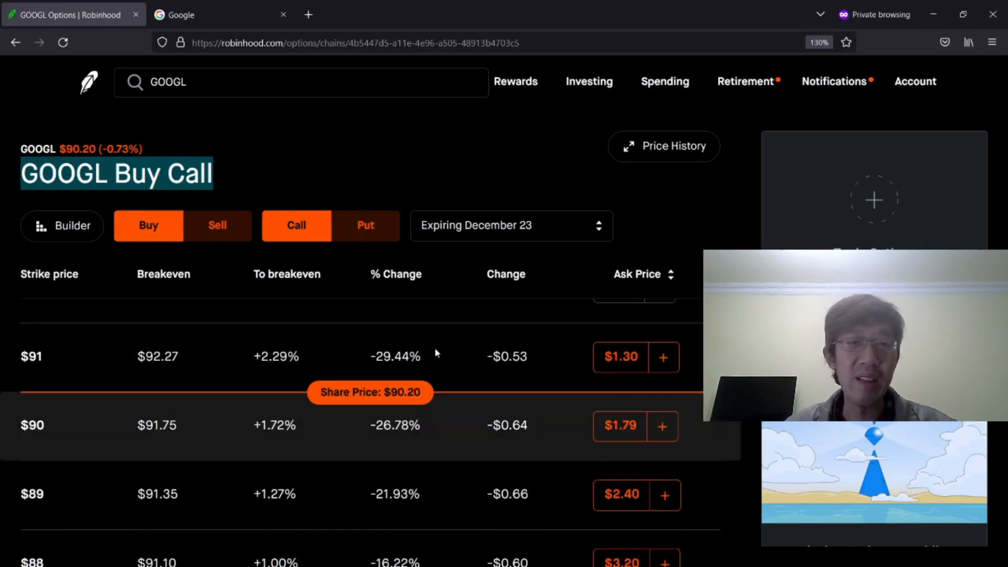
mouse_move(493, 443)
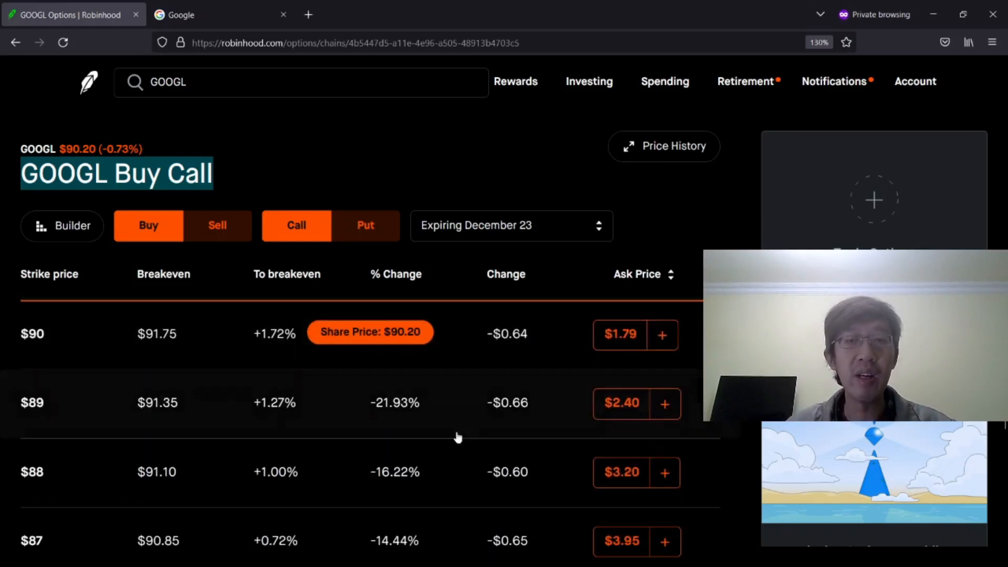
scroll(down, 3)
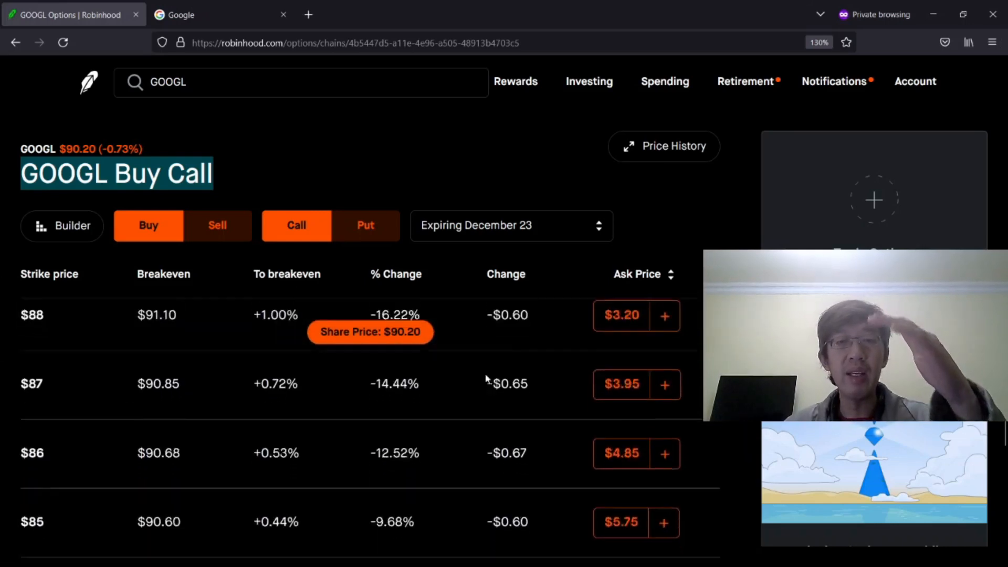
scroll(down, 3)
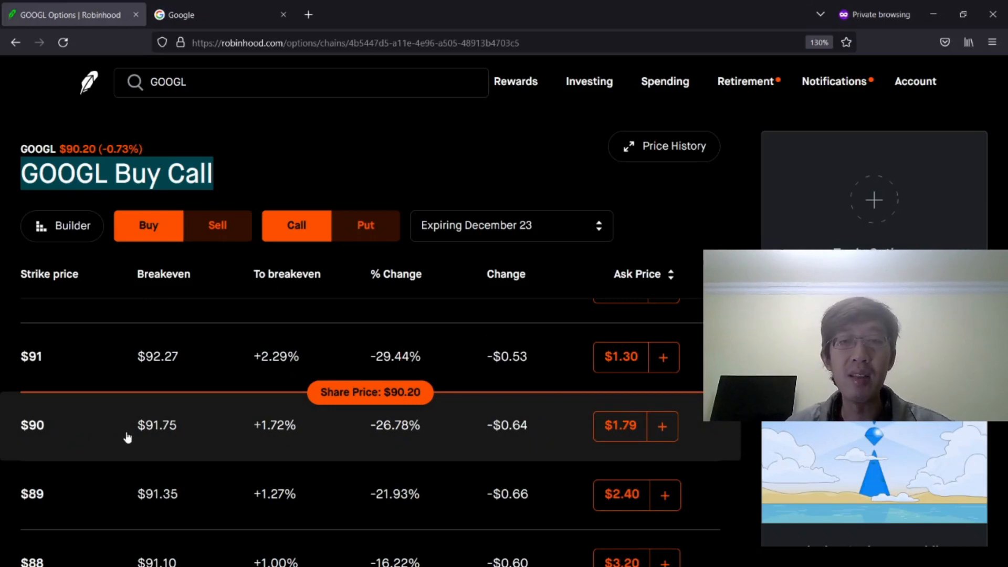
mouse_move(228, 412)
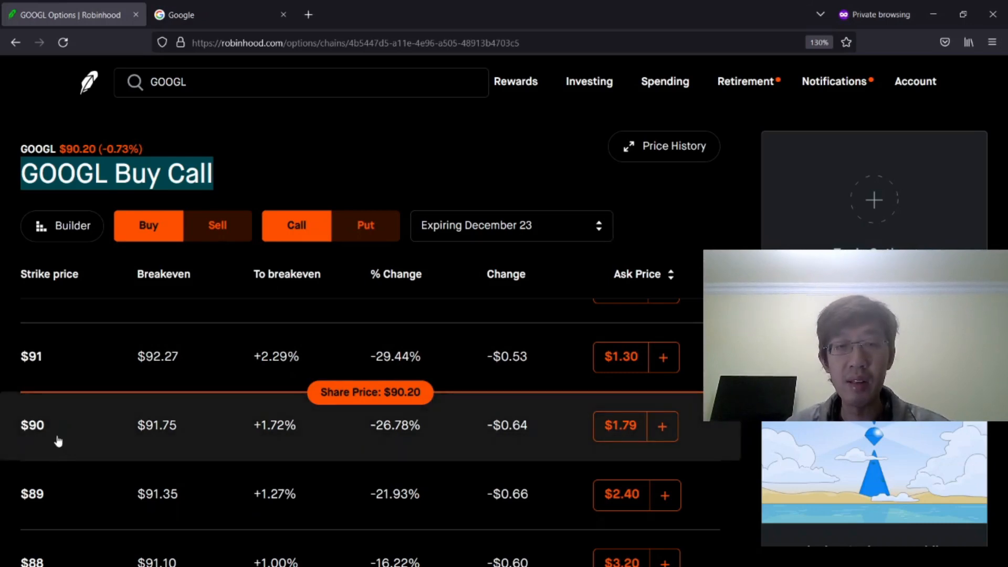
mouse_move(621, 425)
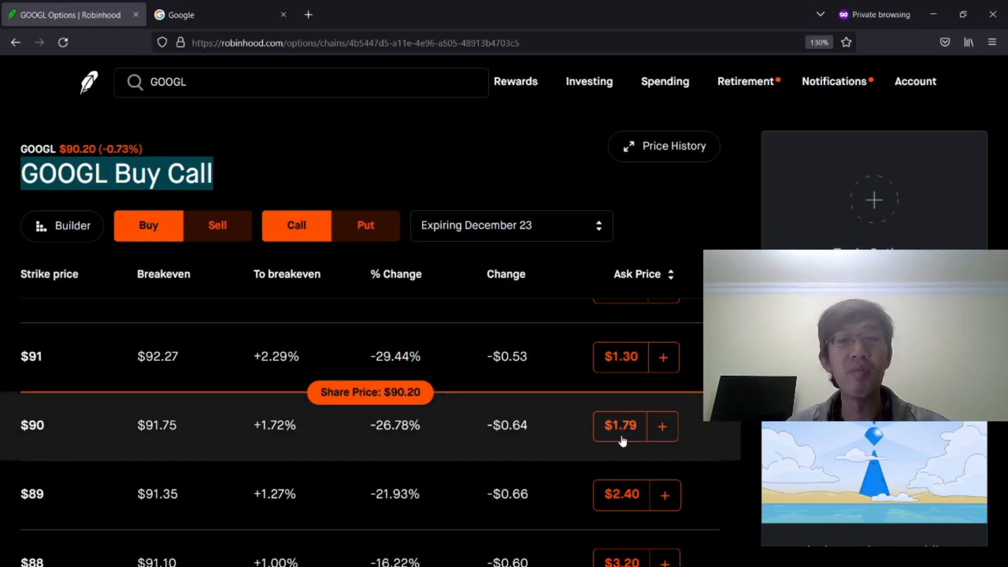
mouse_move(635, 443)
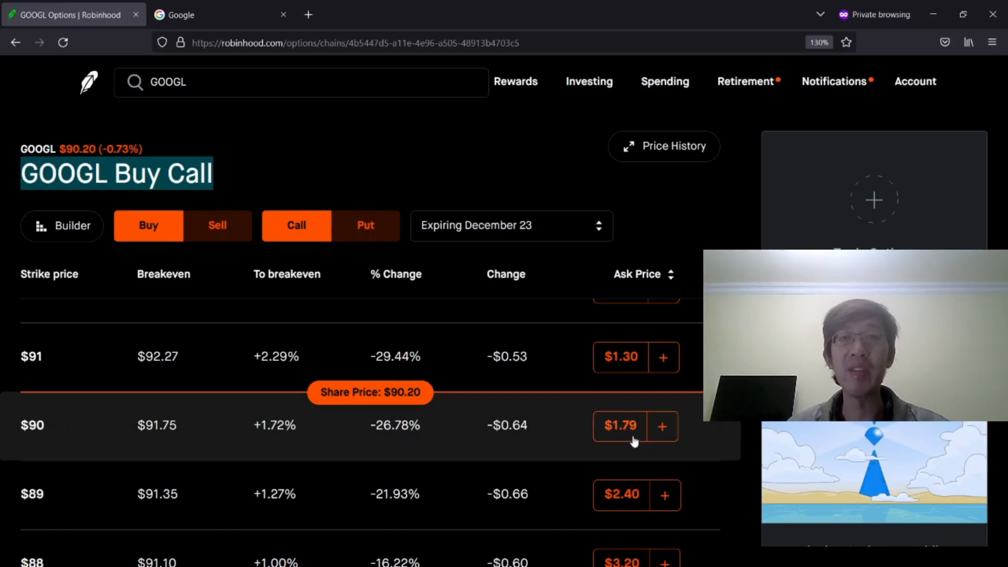
mouse_move(476, 462)
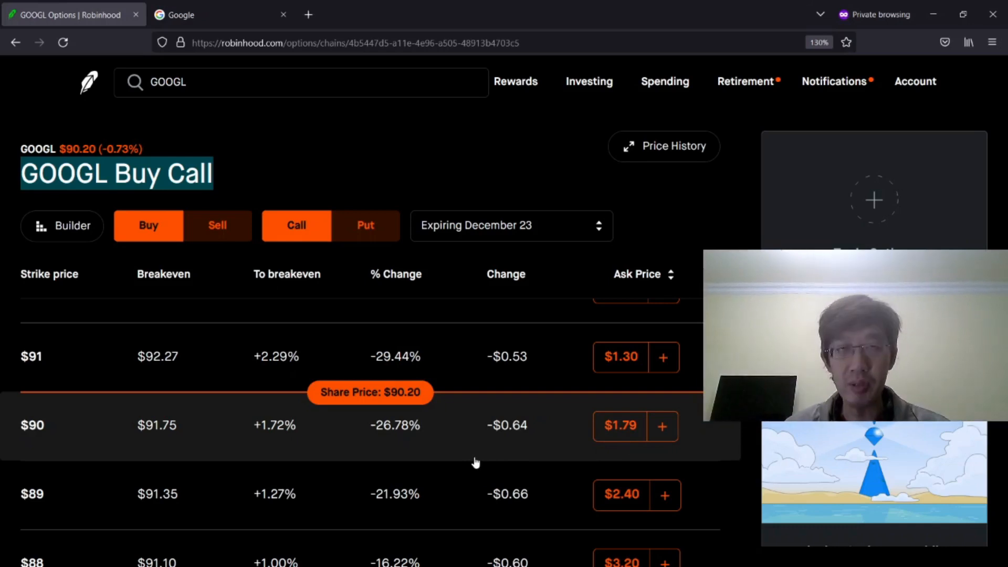
mouse_move(468, 439)
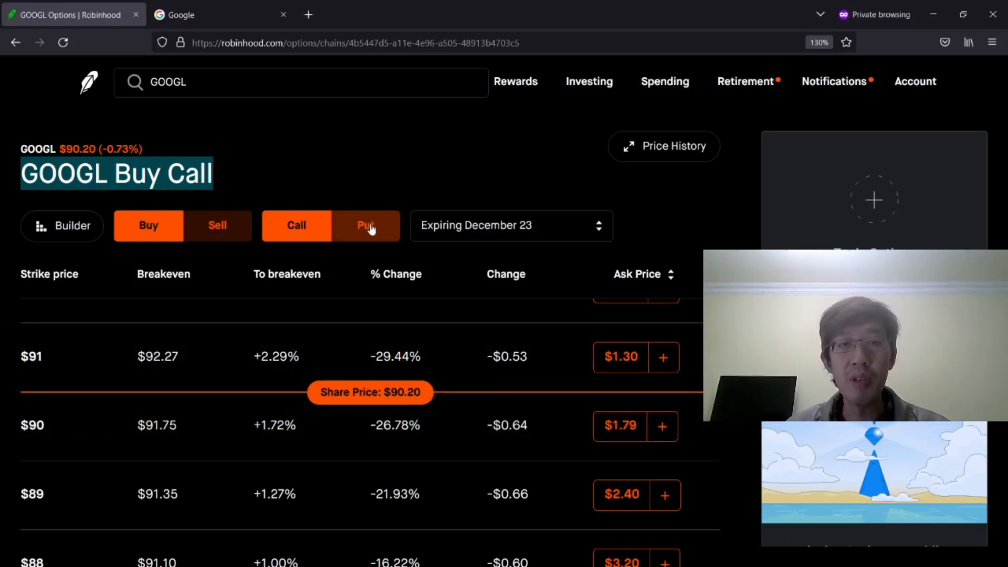
Switch the chain to puts and review strikes from $93 down to $83, returning to $90
click(365, 224)
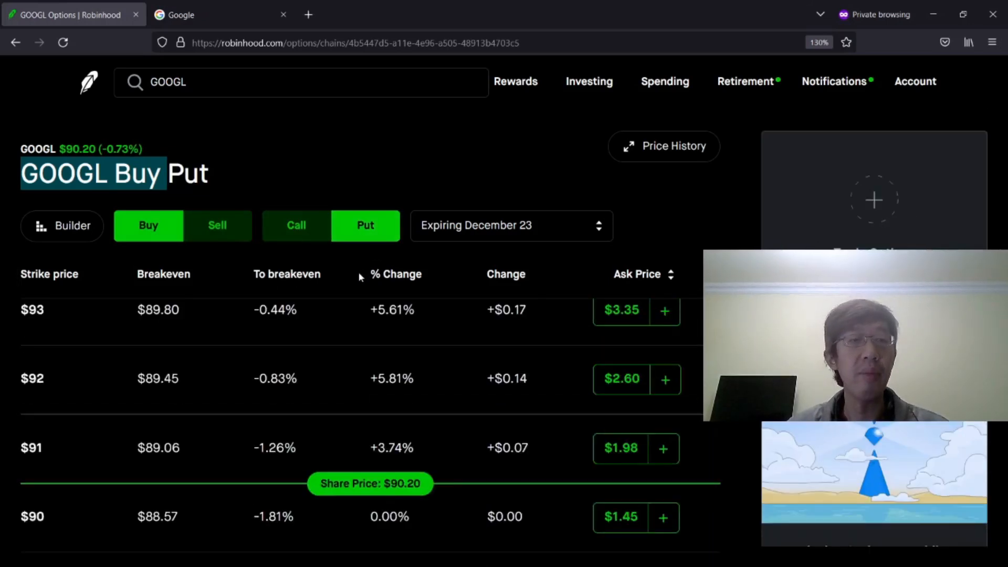
scroll(down, 3)
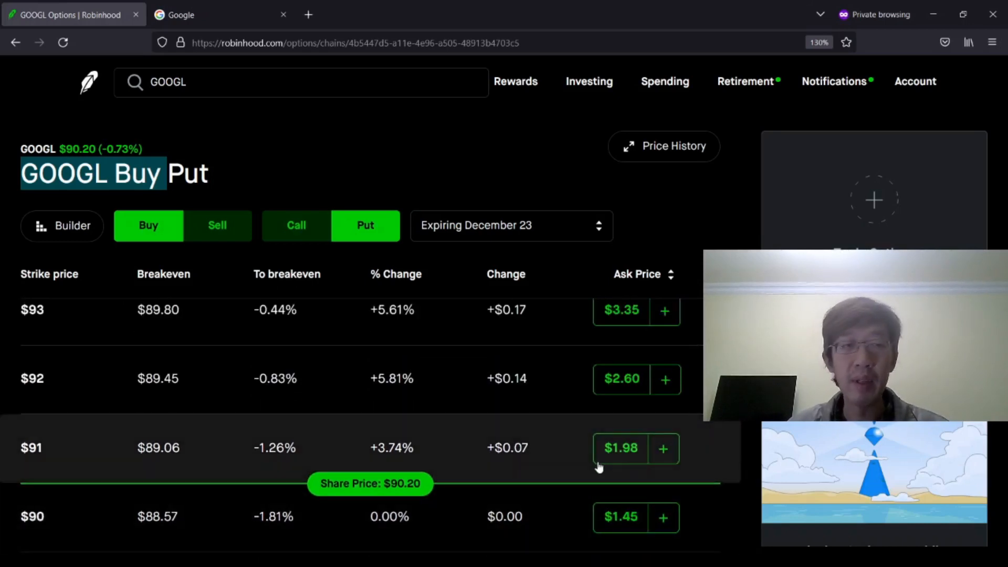
scroll(down, 3)
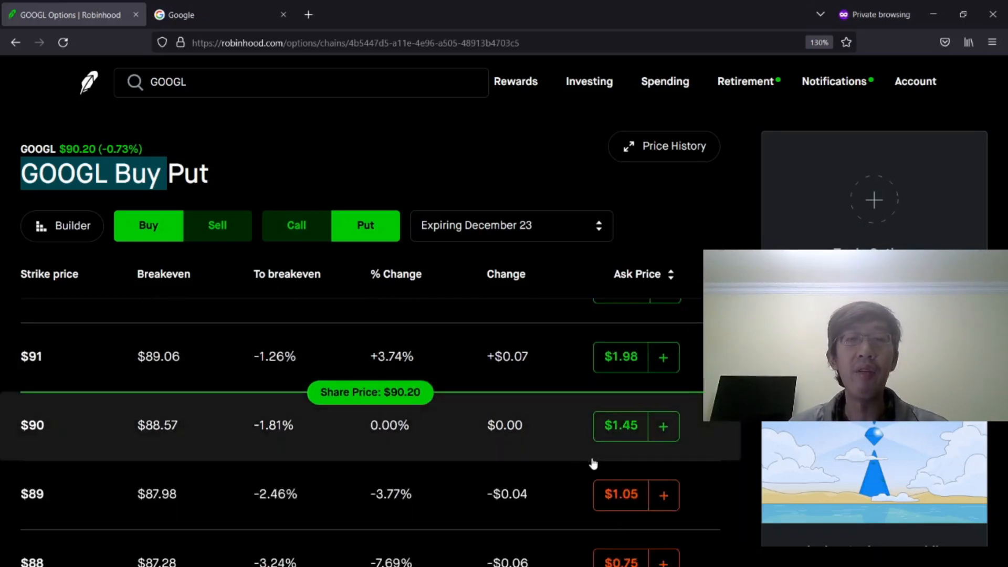
scroll(down, 3)
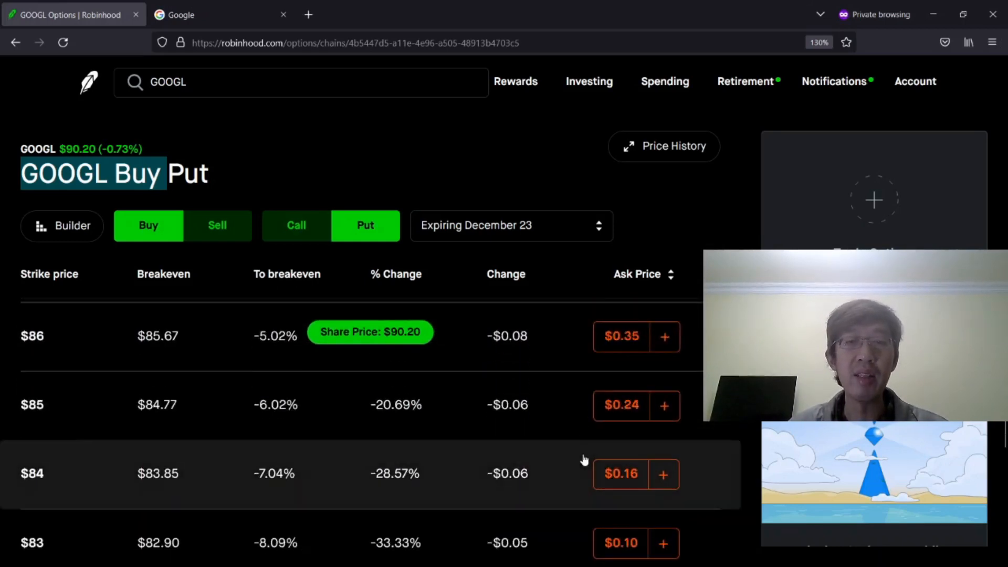
scroll(up, 3)
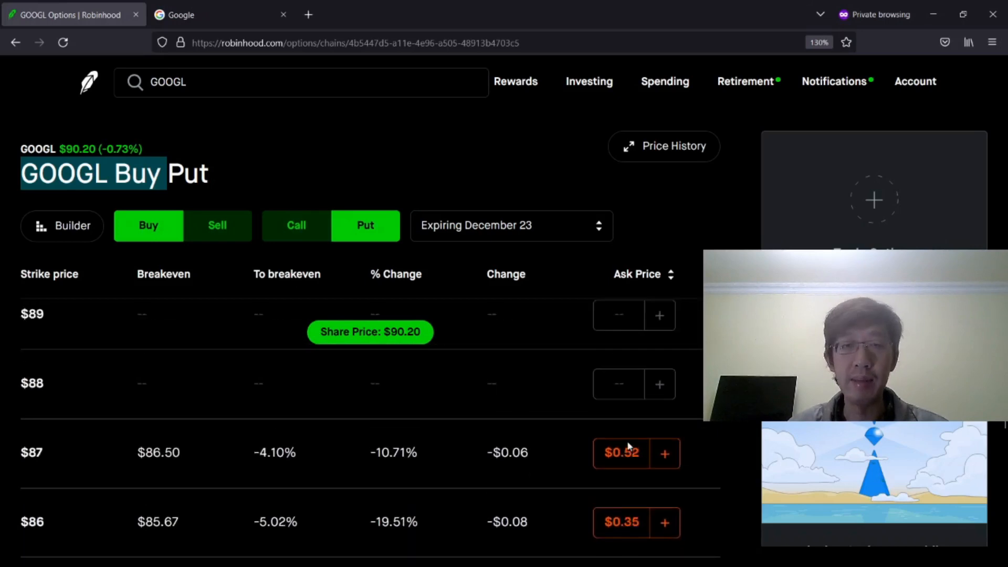
scroll(down, 3)
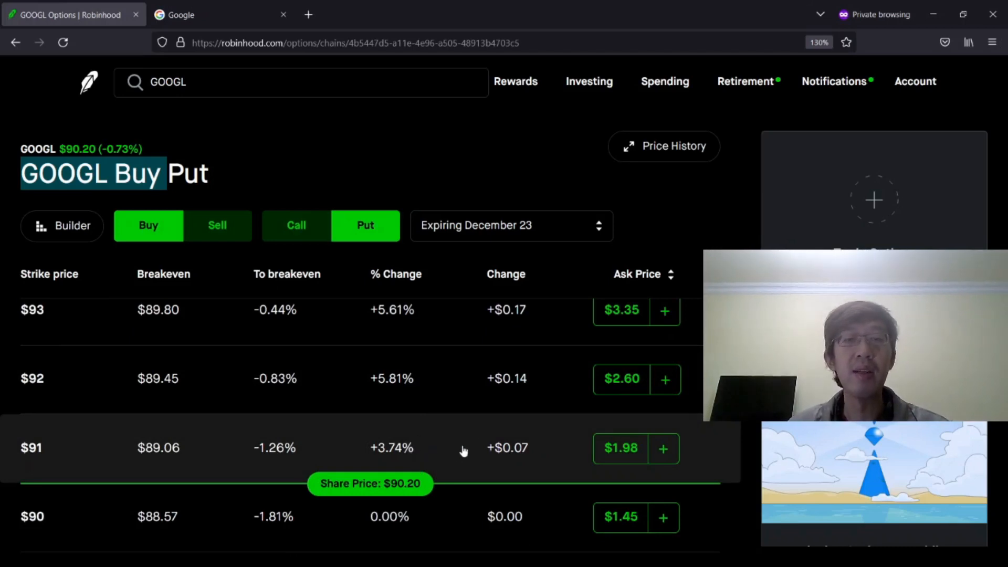
mouse_move(481, 431)
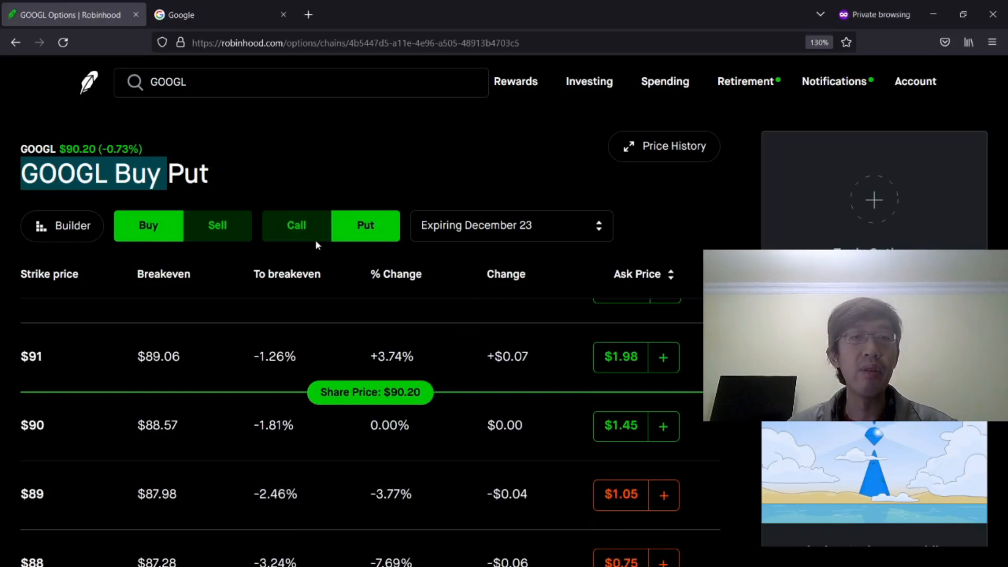
Return to calls, choose the February 17, 2023 expiration and reach the $90 strike at $6.25
click(296, 226)
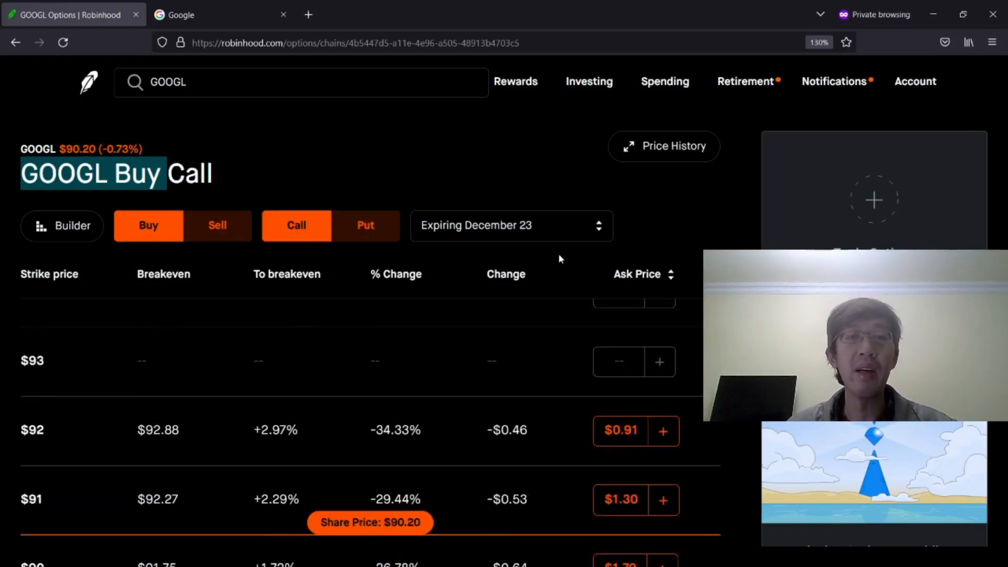
click(510, 224)
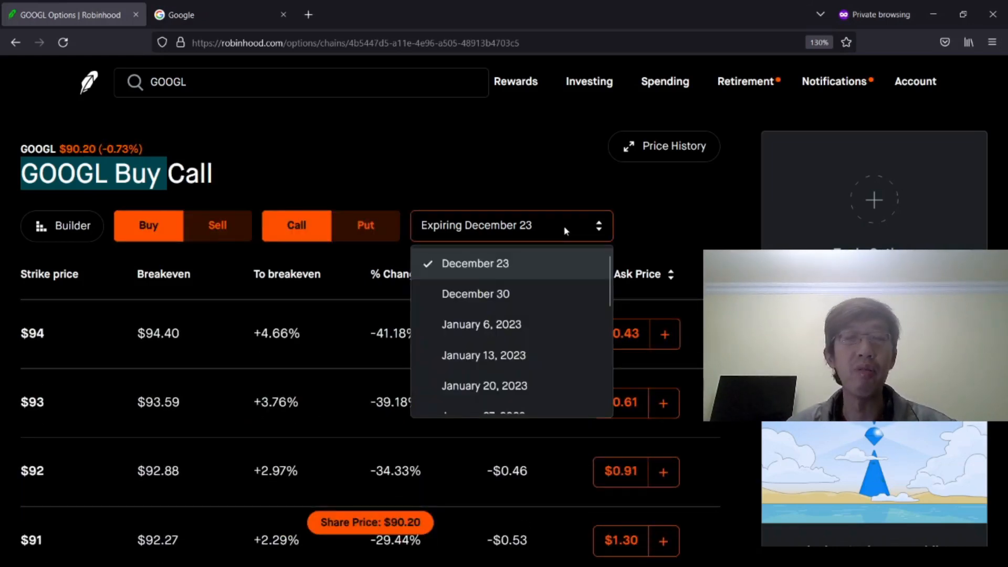
mouse_move(550, 325)
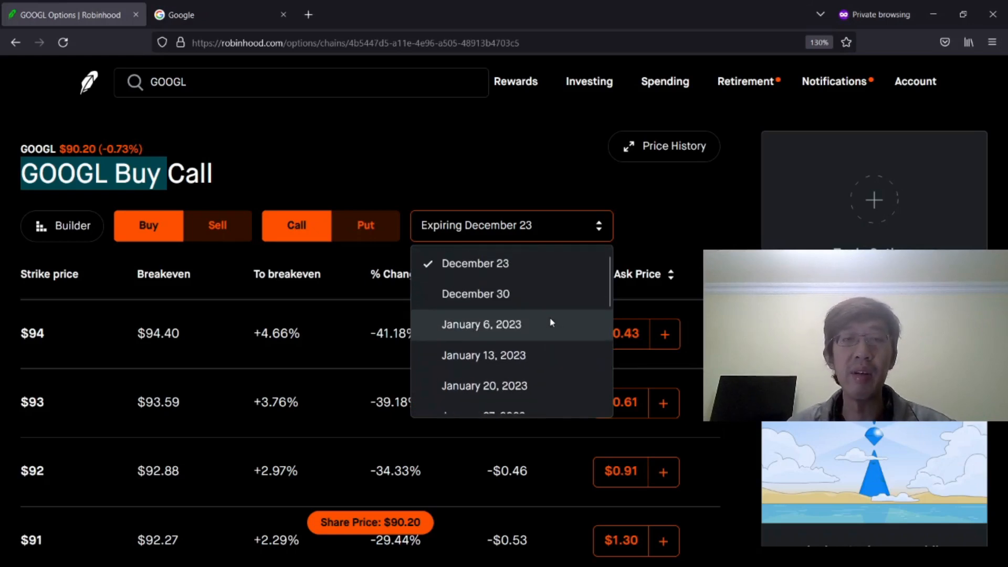
mouse_move(526, 270)
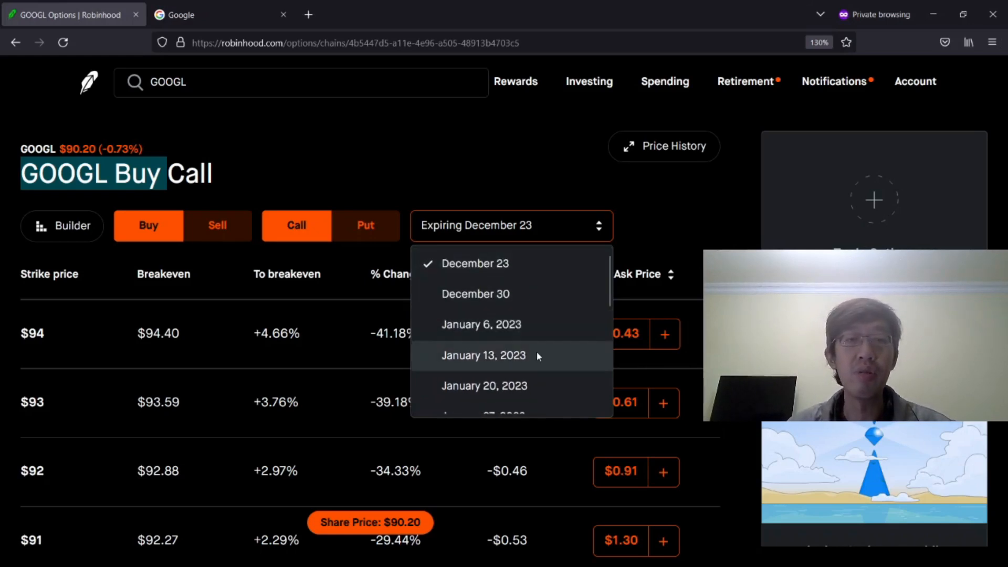
scroll(down, 3)
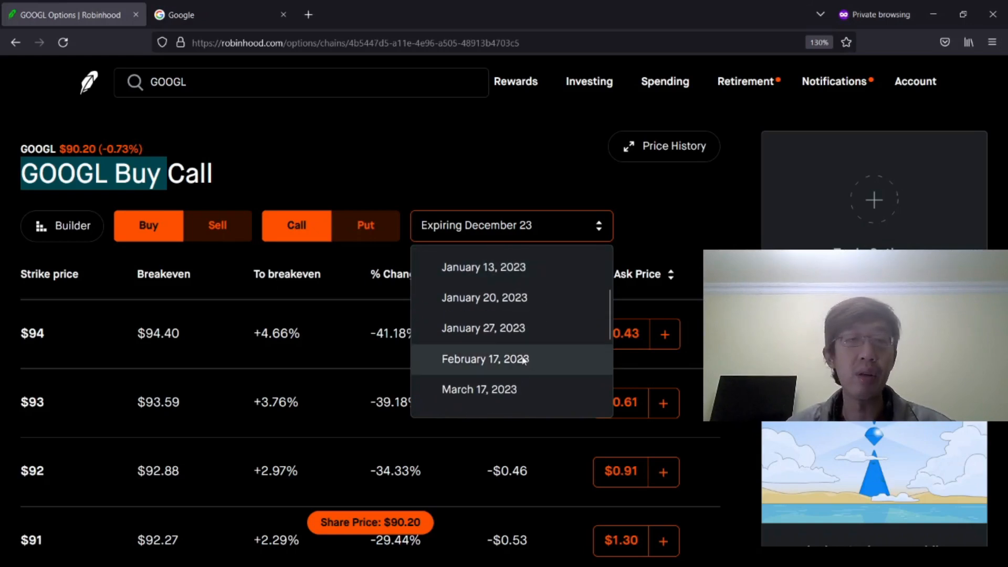
click(484, 359)
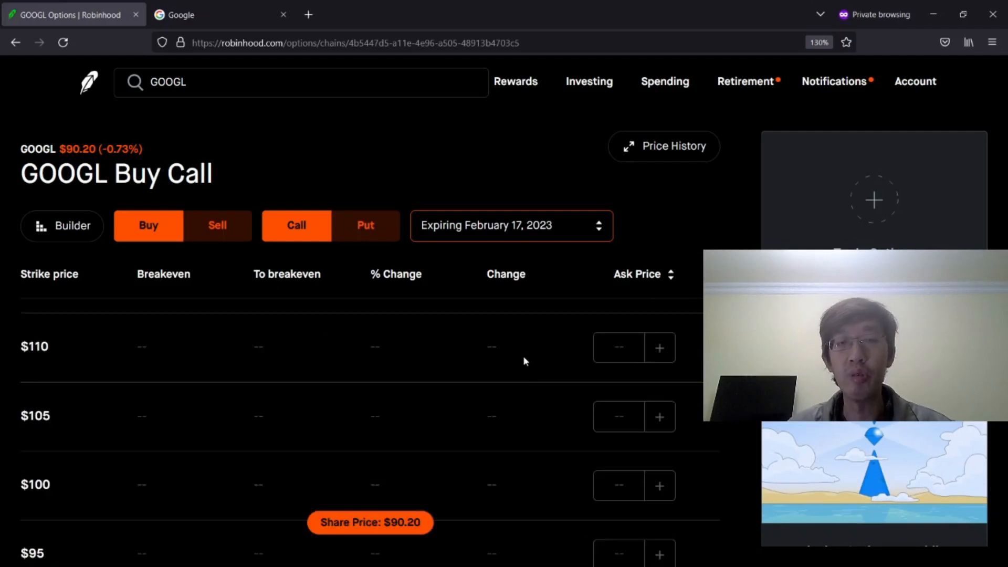
scroll(down, 3)
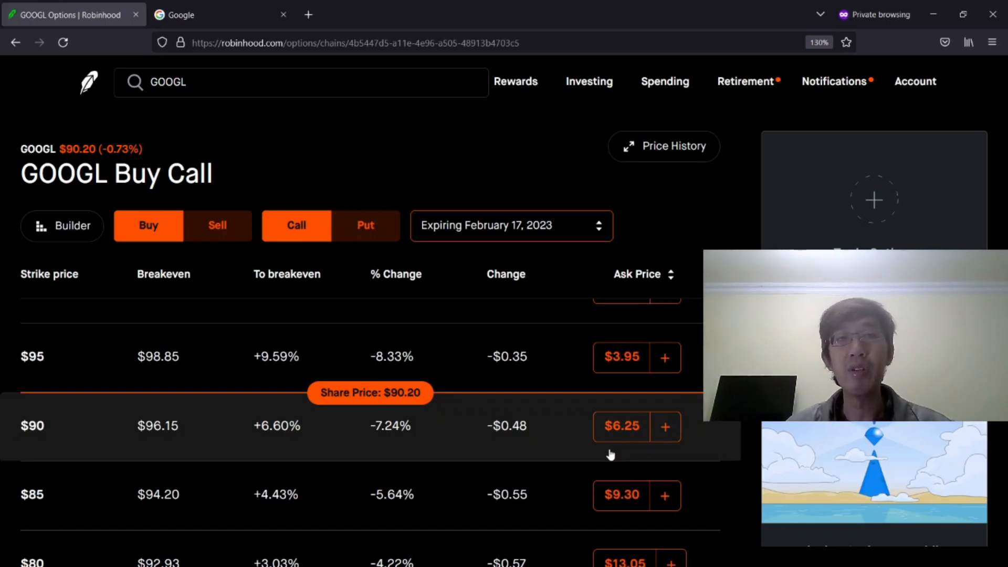
mouse_move(605, 447)
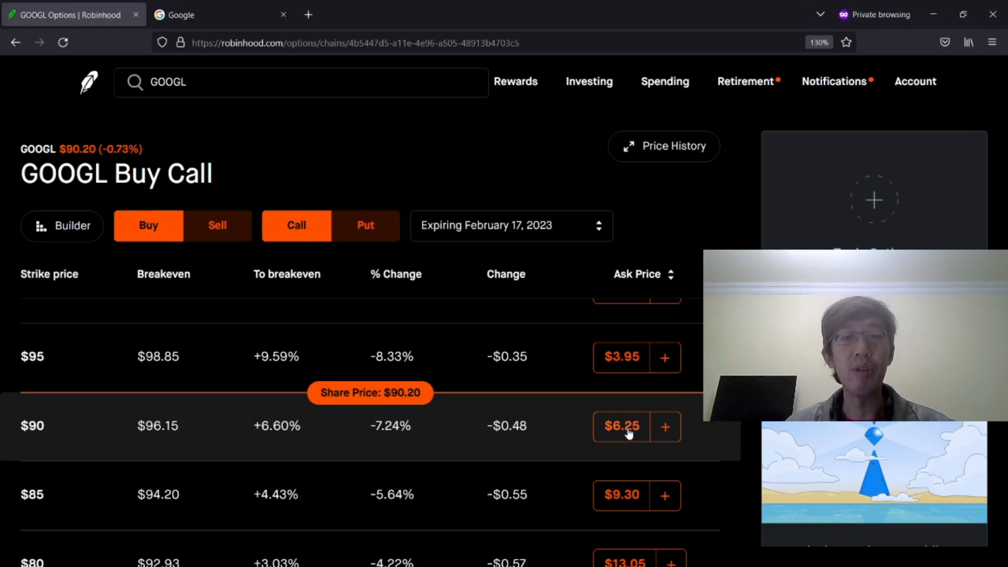
Select the $90 call at $6.25 ask and continue to the long call order form
click(664, 426)
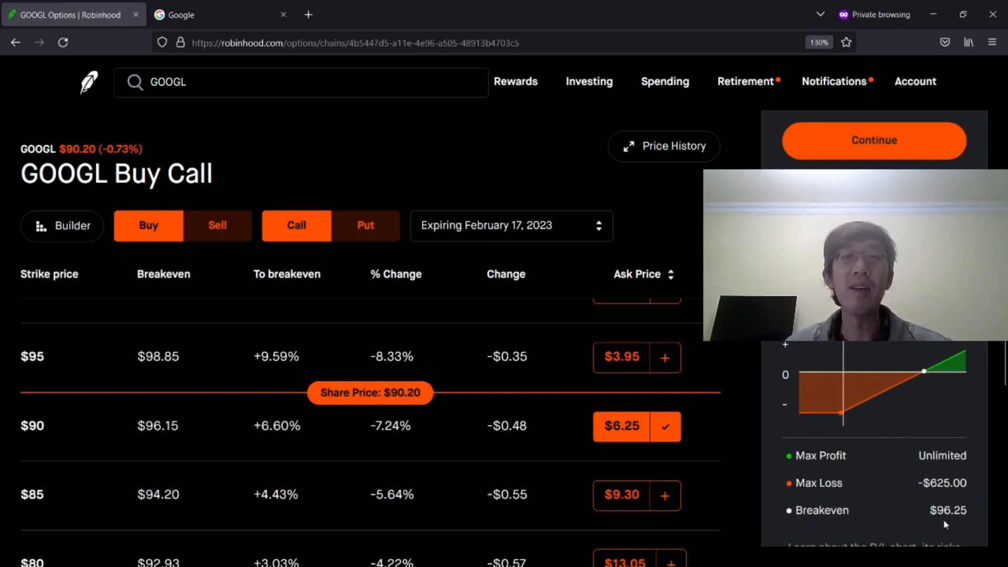
mouse_move(983, 520)
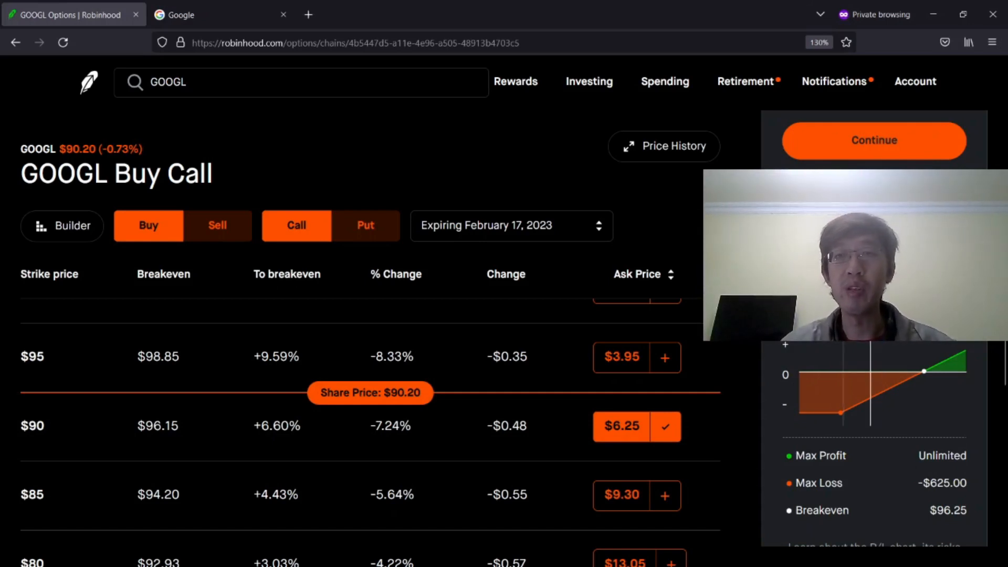
click(873, 139)
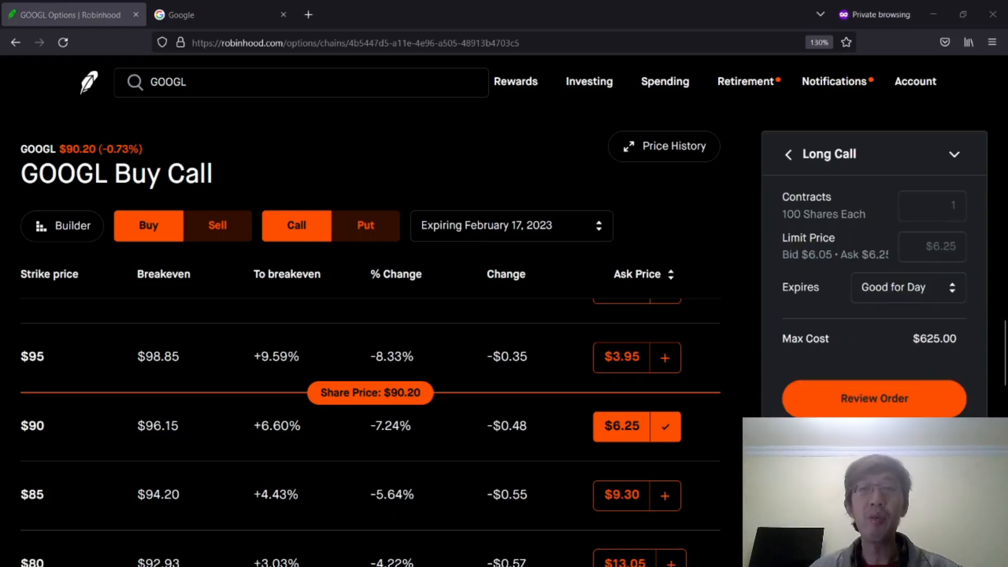
Enter 1 contract at a $6.25 limit, Good for Day, and submit the order for review
click(931, 206)
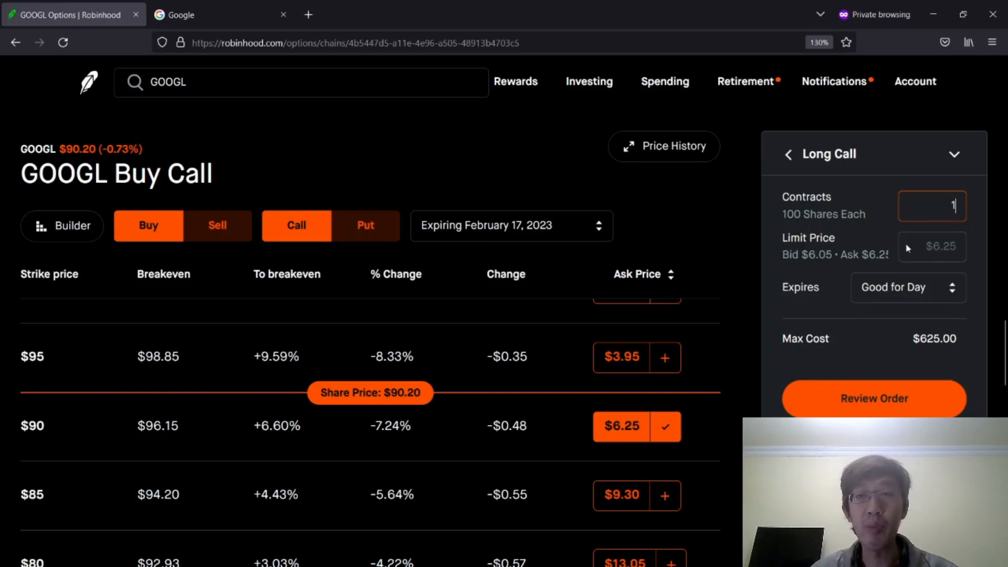
mouse_move(872, 268)
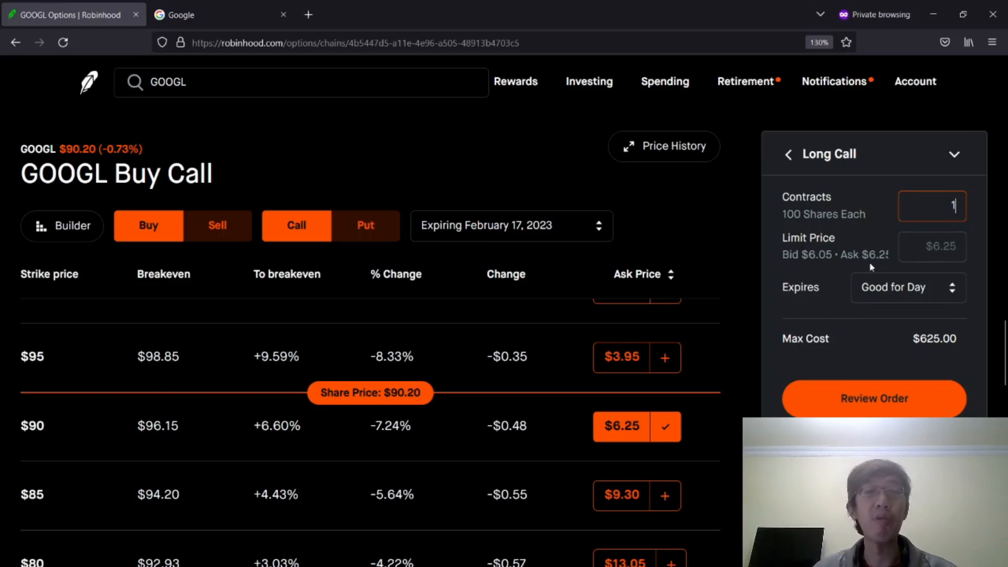
mouse_move(825, 267)
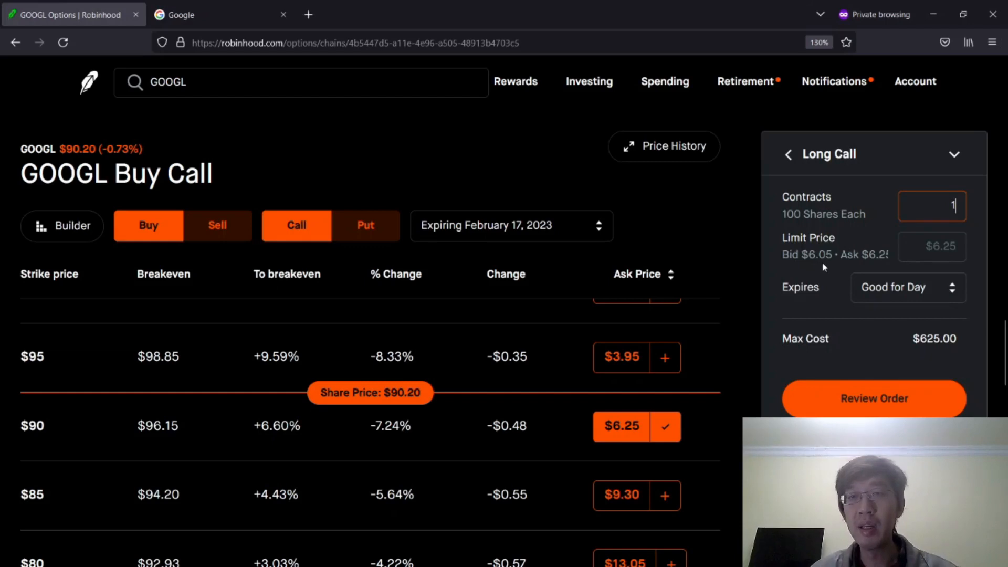
mouse_move(815, 269)
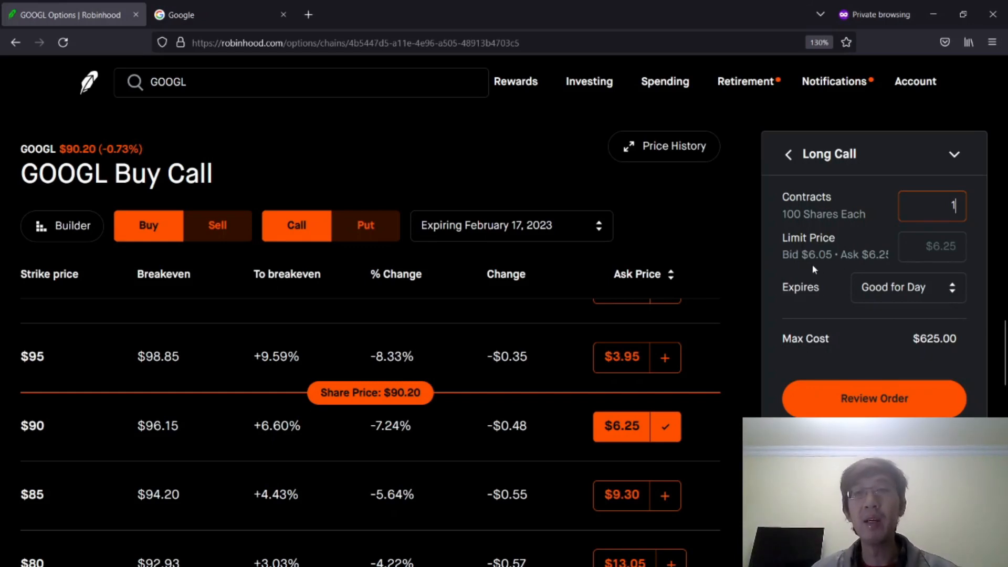
text(6.25)
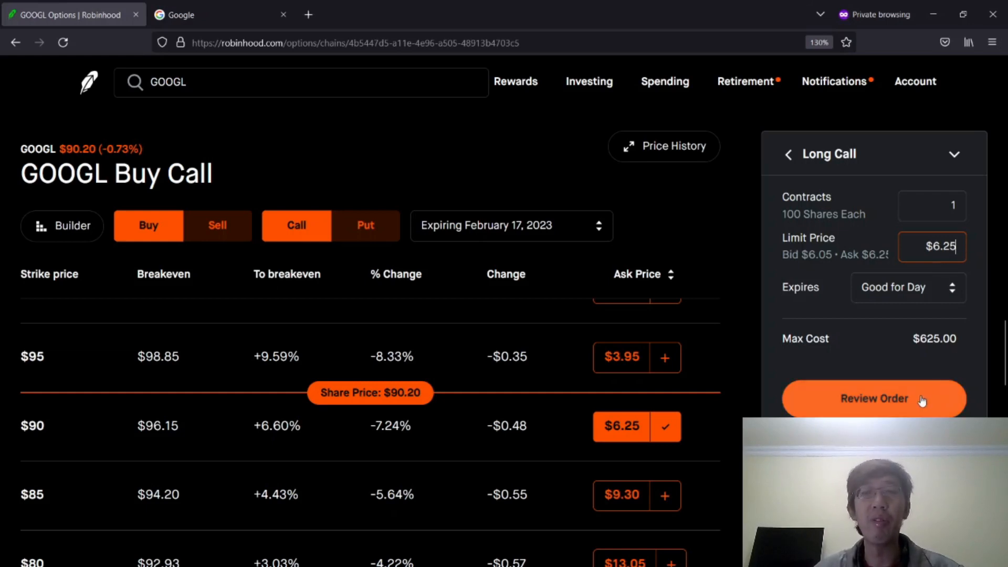
click(873, 399)
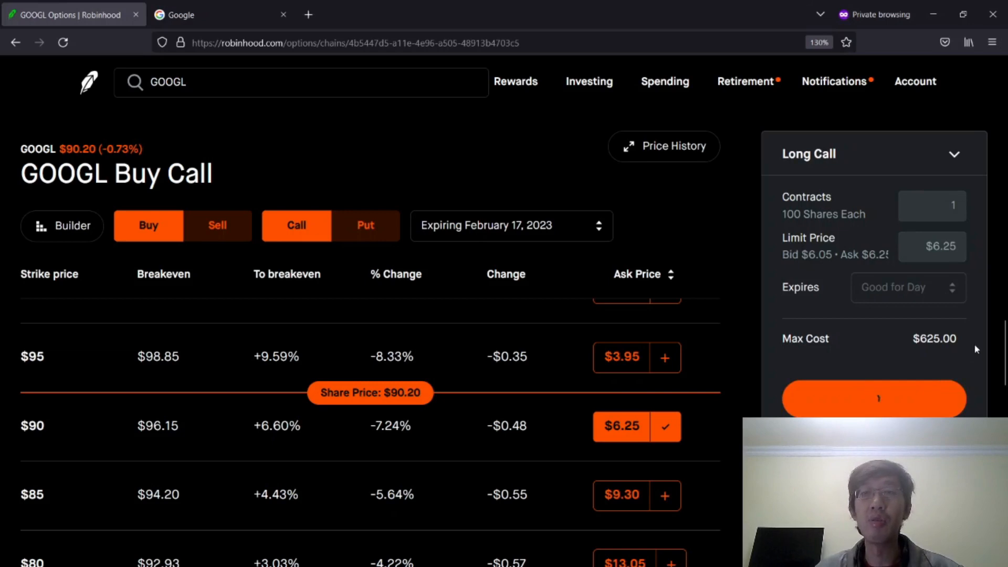
Go Back from the review to cancel the order, then toggle the chain between puts and calls
click(873, 399)
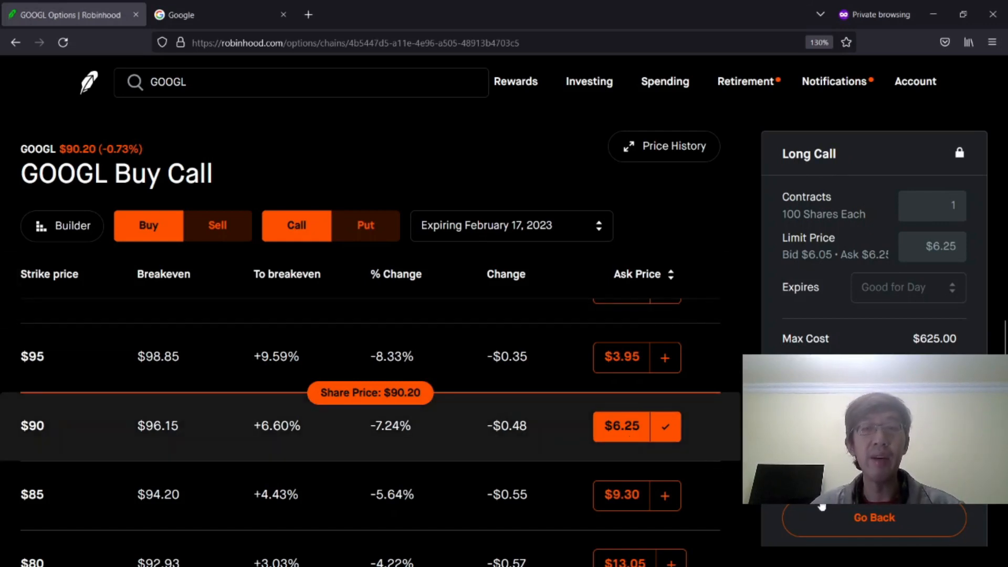
click(666, 426)
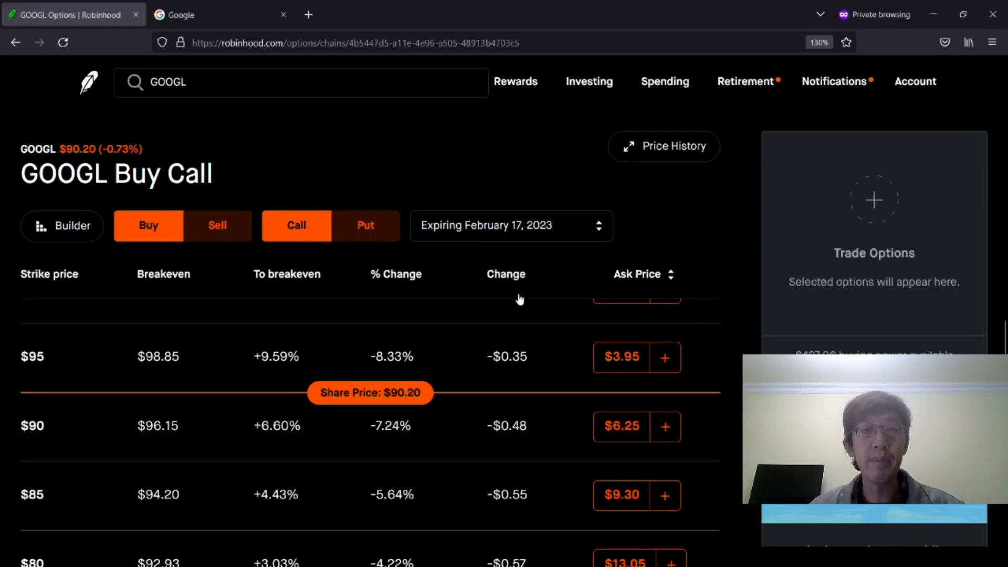
click(365, 224)
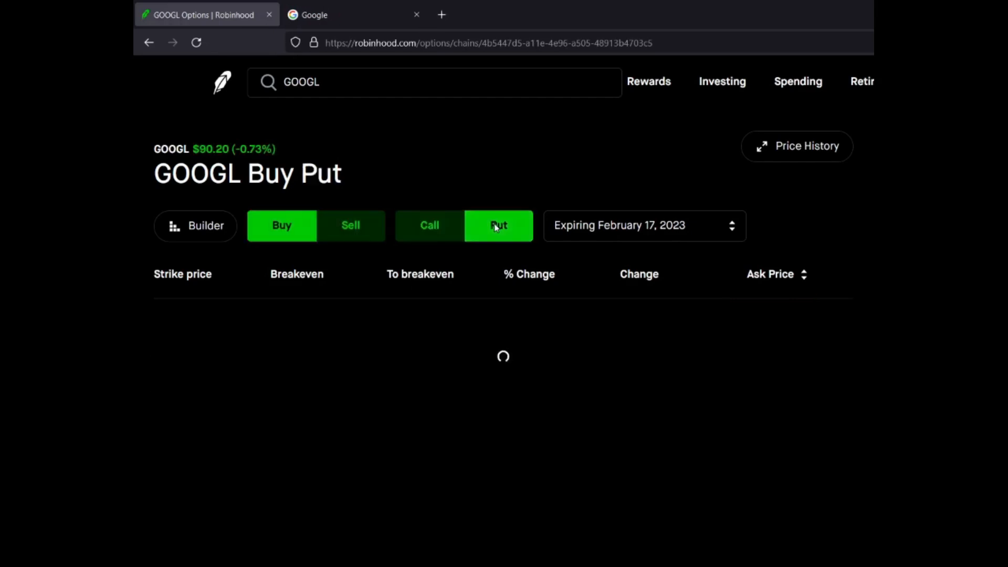
click(351, 225)
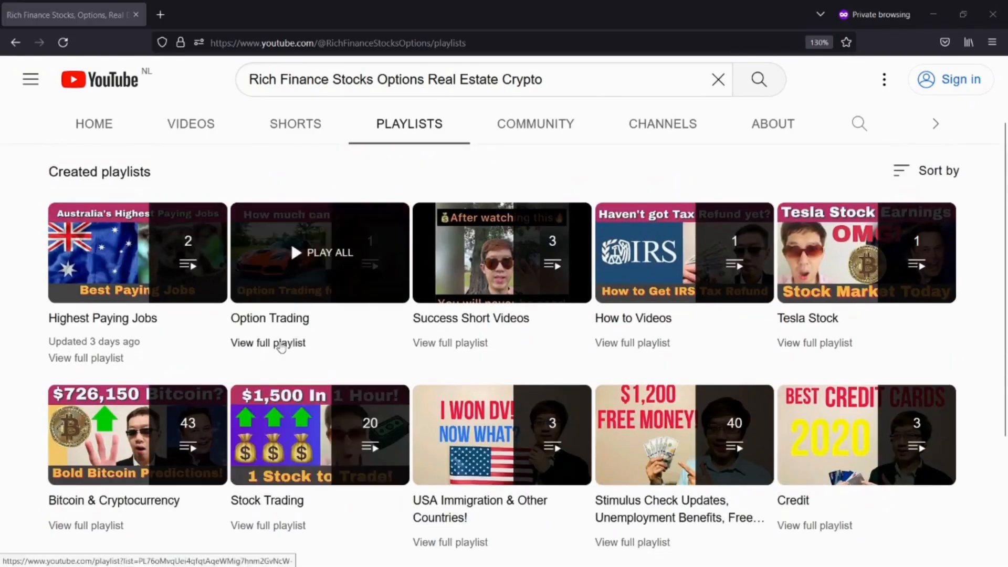
Scroll the channel's playlists to Real Estate, Millionaire Mindset and Stock Investing
scroll(down, 3)
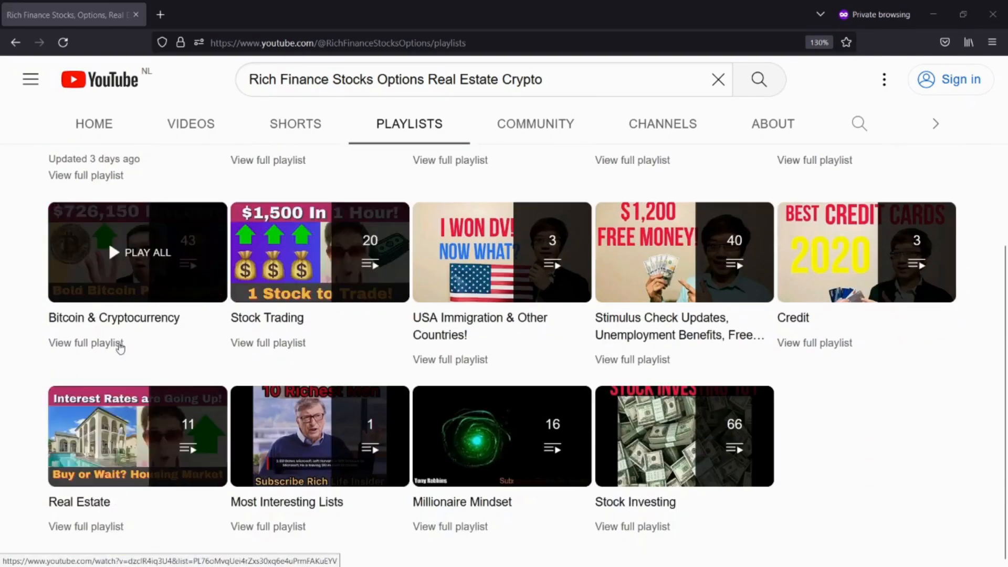